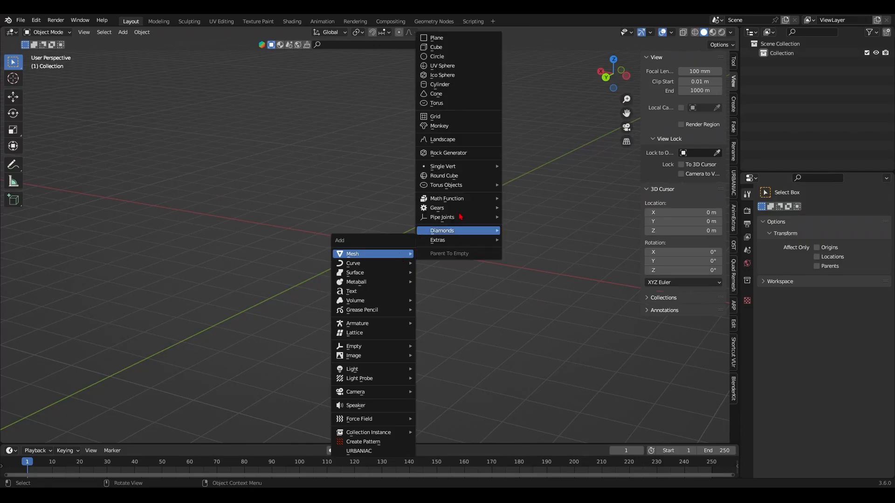
# Add a circle mesh, slide an edge loop toward the cone's base, and exit Edit Mode.
pyautogui.click(437, 56)
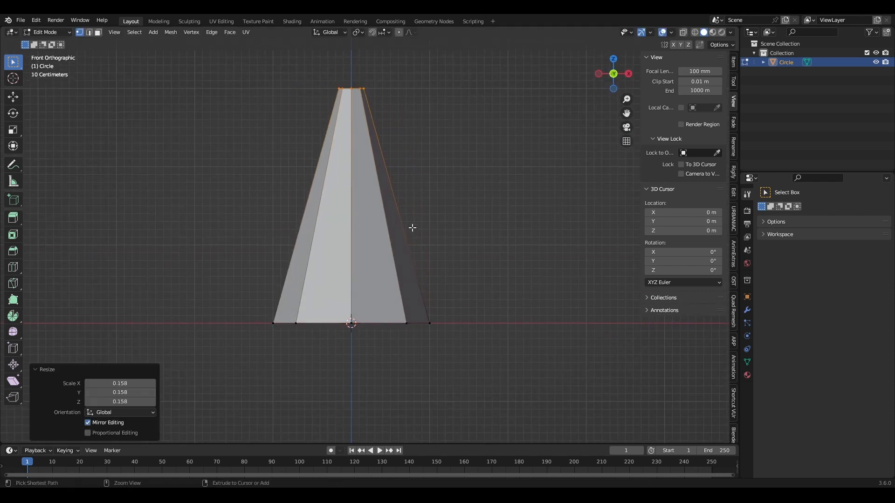
pyautogui.press('s')
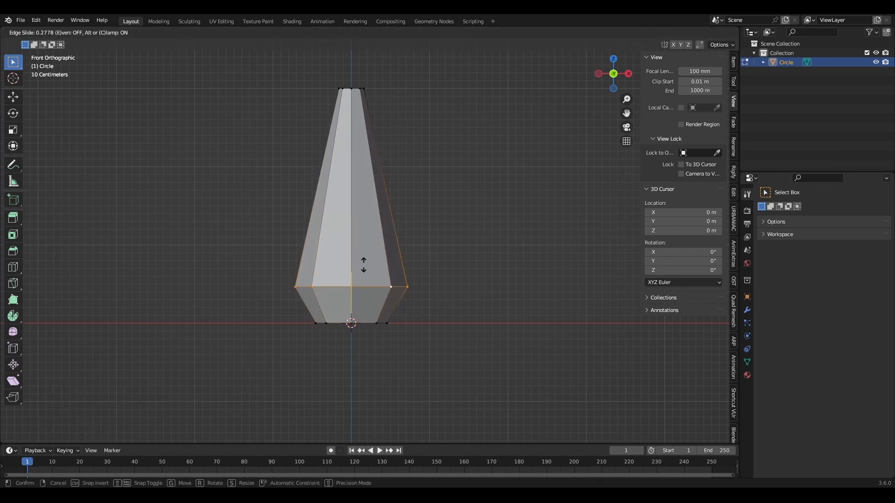
pyautogui.click(369, 185)
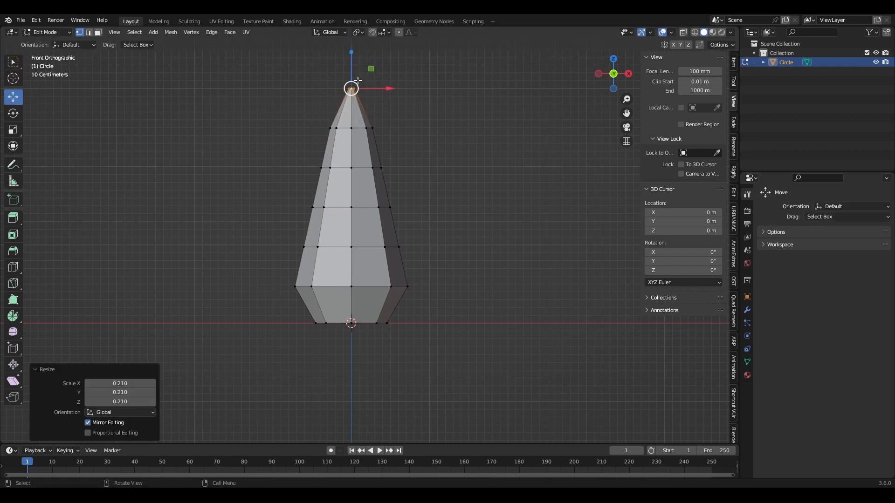
pyautogui.press('Tab')
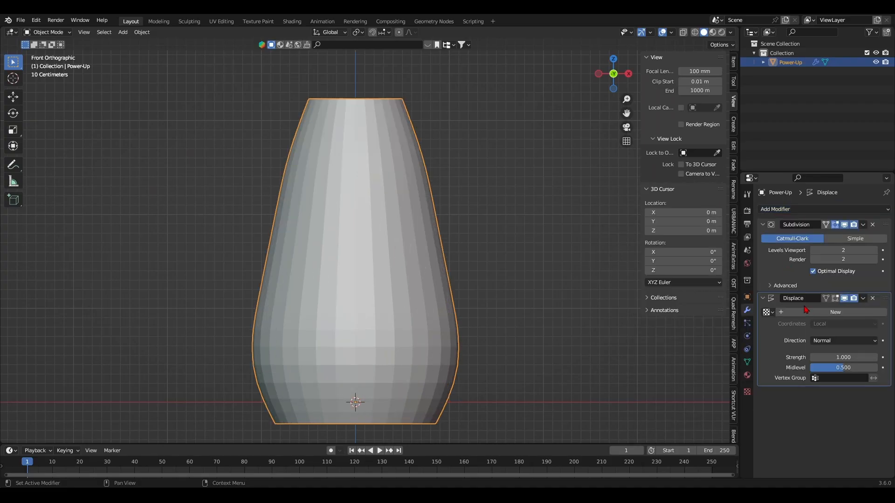
# Create a new Stucci texture for the Displace modifier.
pyautogui.click(834, 312)
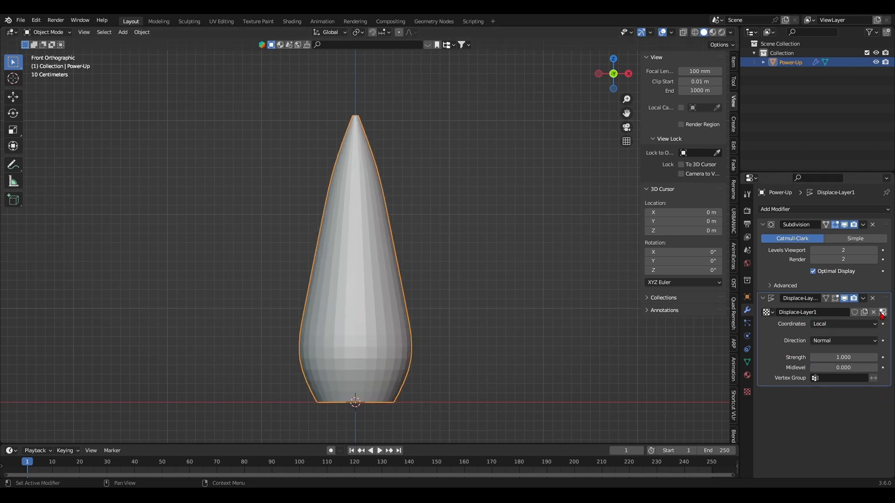
pyautogui.click(836, 236)
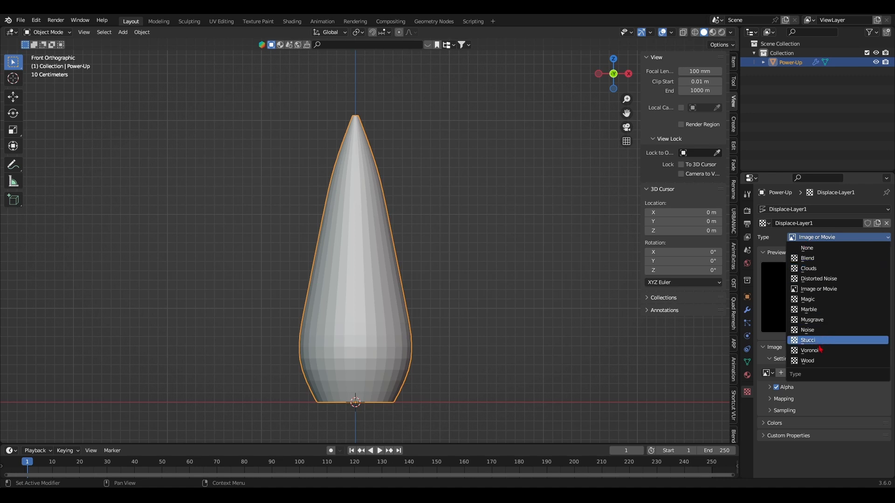
pyautogui.click(810, 350)
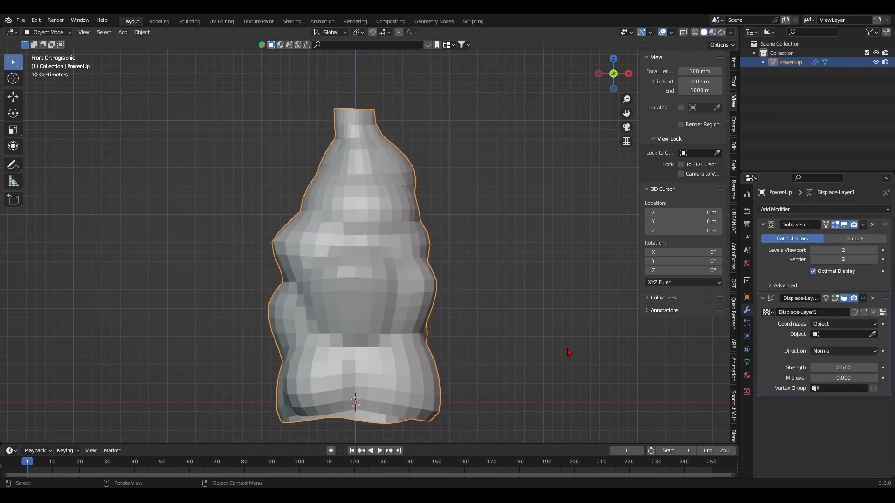
pyautogui.scroll(-3)
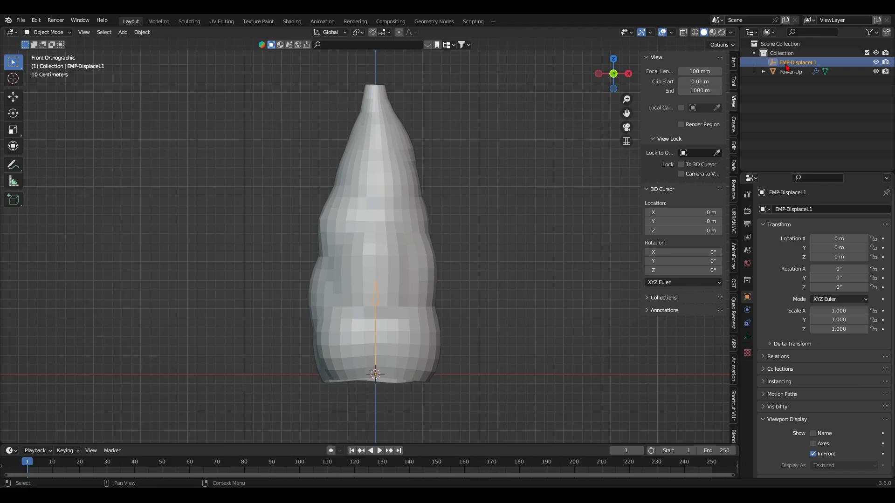
# Select an edge loop on the cone and rotate its normals.
pyautogui.click(790, 71)
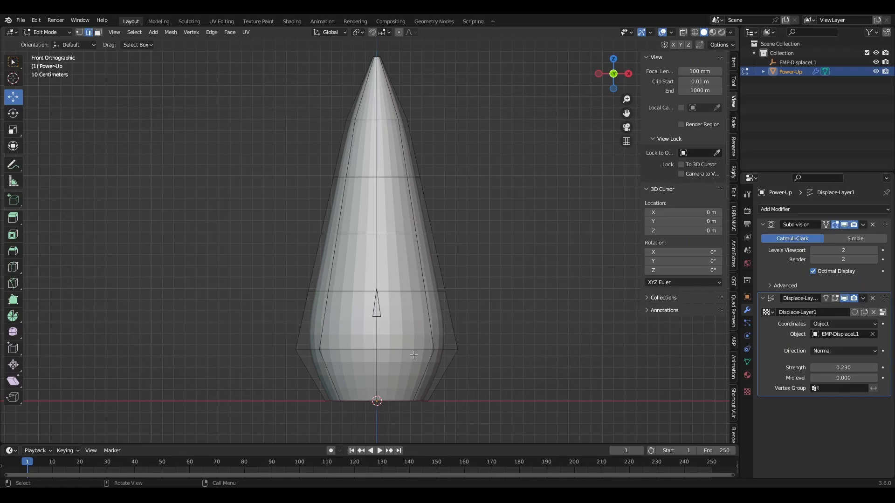
pyautogui.click(662, 33)
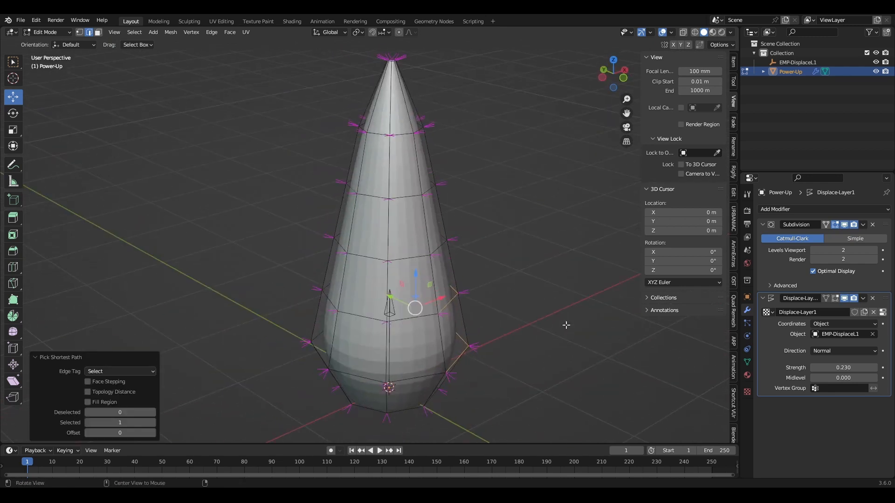
pyautogui.moveTo(565, 325); pyautogui.dragTo(383, 250)
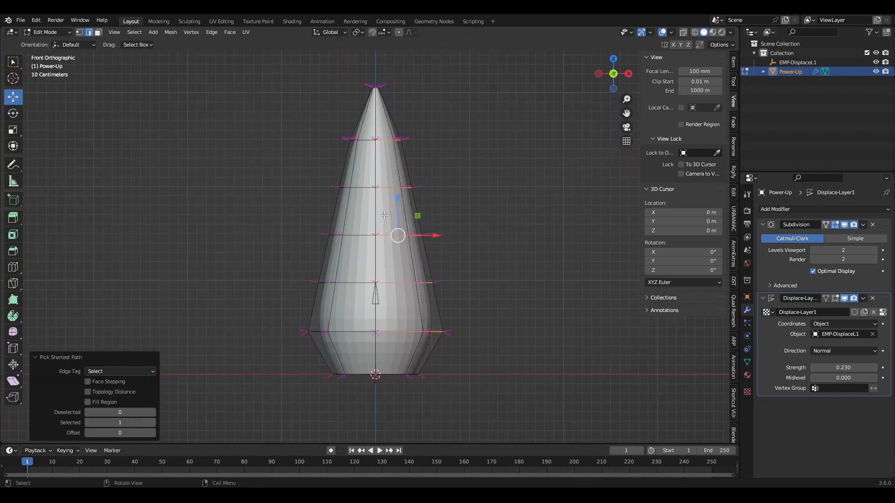
pyautogui.moveTo(318, 305)
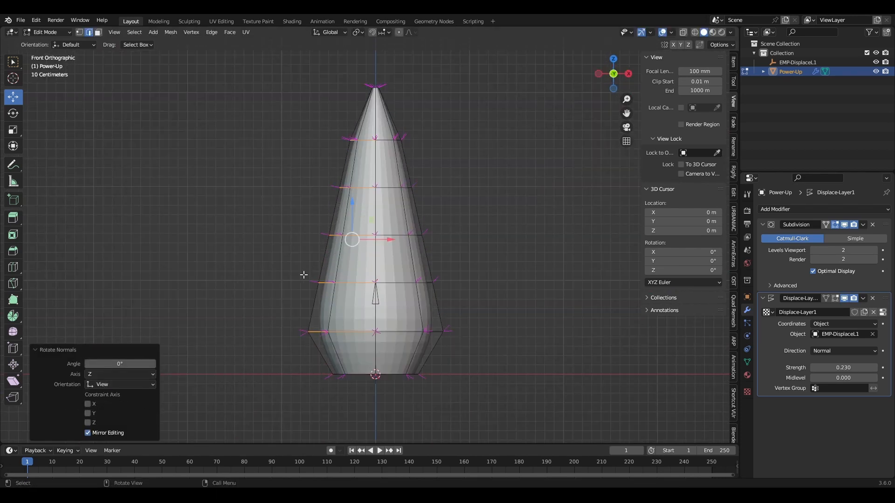
pyautogui.click(120, 374)
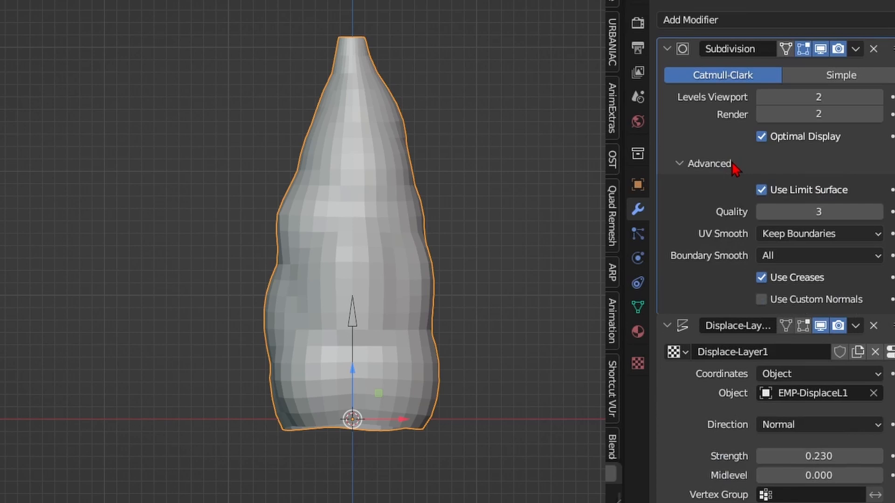
# Enable subdivision custom normals, displace along Custom Normal at strength 0.28, and adjust texture contrast.
pyautogui.click(761, 300)
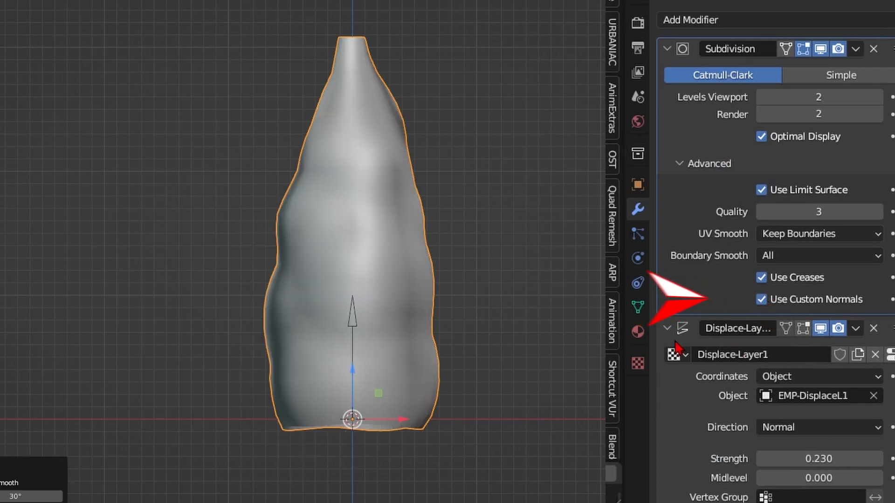
pyautogui.click(818, 427)
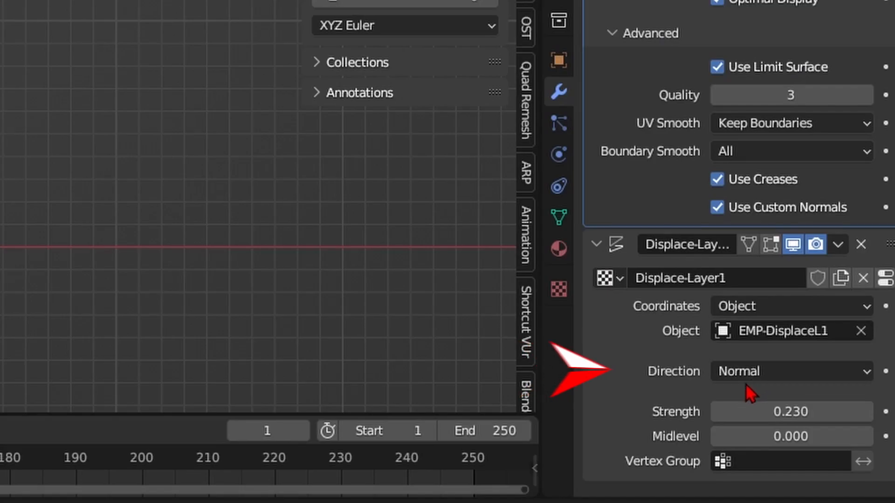
pyautogui.click(791, 371)
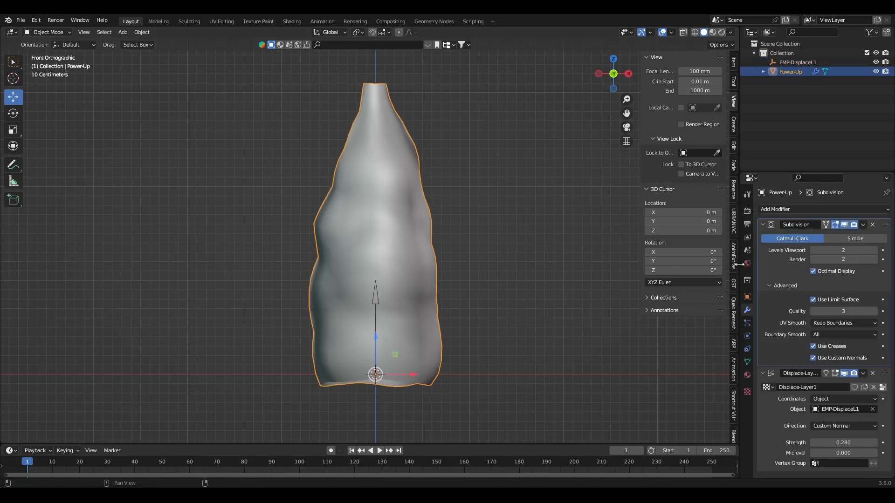
pyautogui.moveTo(843, 442); pyautogui.dragTo(816, 442)
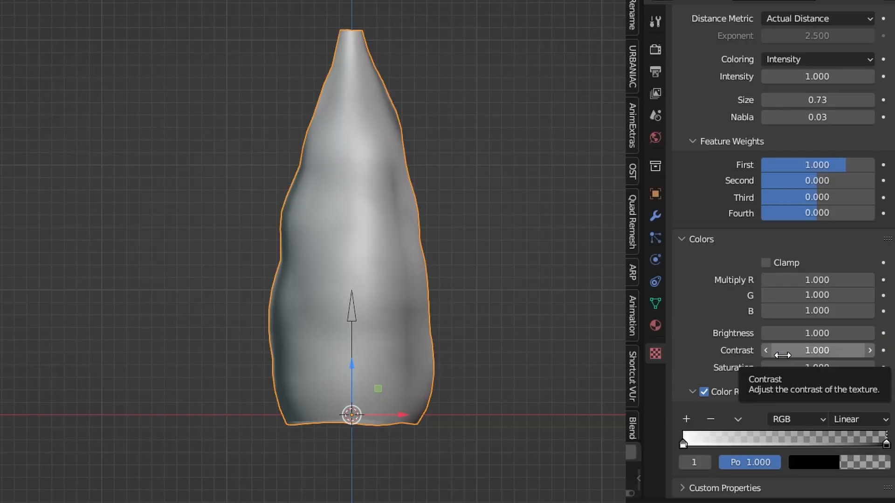
pyautogui.moveTo(883, 440); pyautogui.dragTo(803, 439)
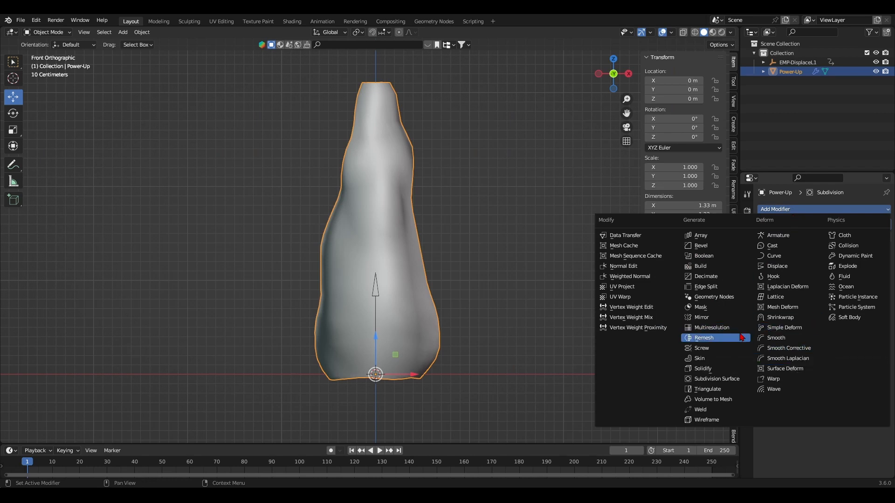
# Add a second Subdivision and a DISP-2 Voronoi displacement at Midlevel 0, strength 0.07.
pyautogui.click(715, 379)
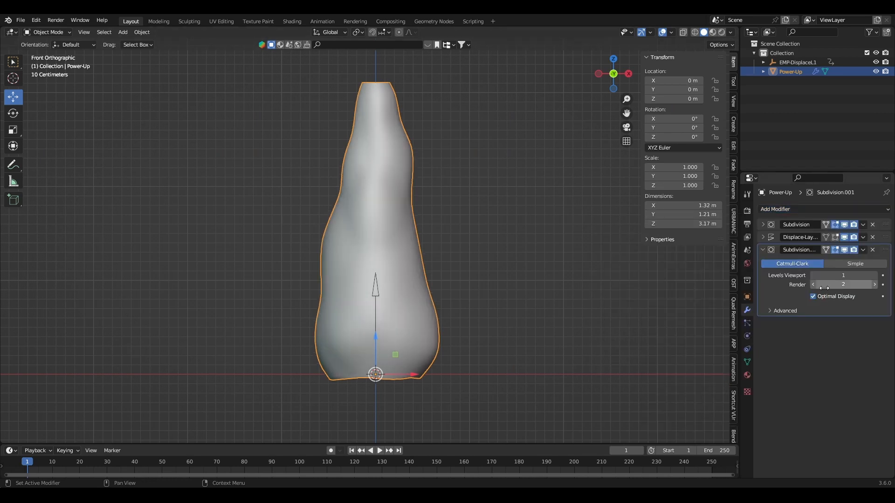
pyautogui.click(762, 249)
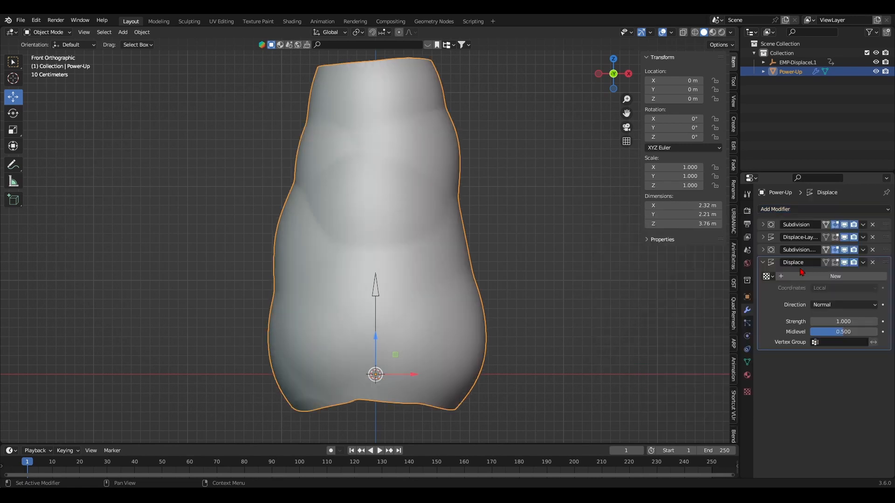
pyautogui.doubleClick(797, 262)
pyautogui.write('DISP-2')
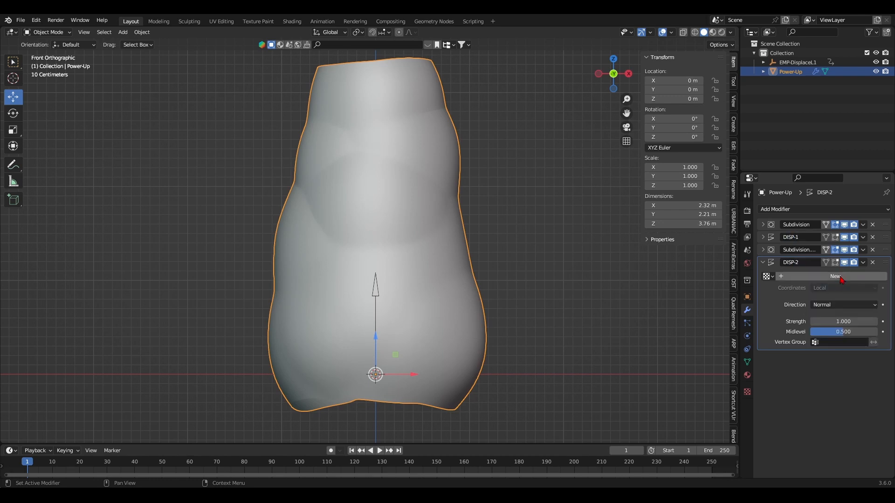
pyautogui.click(833, 276)
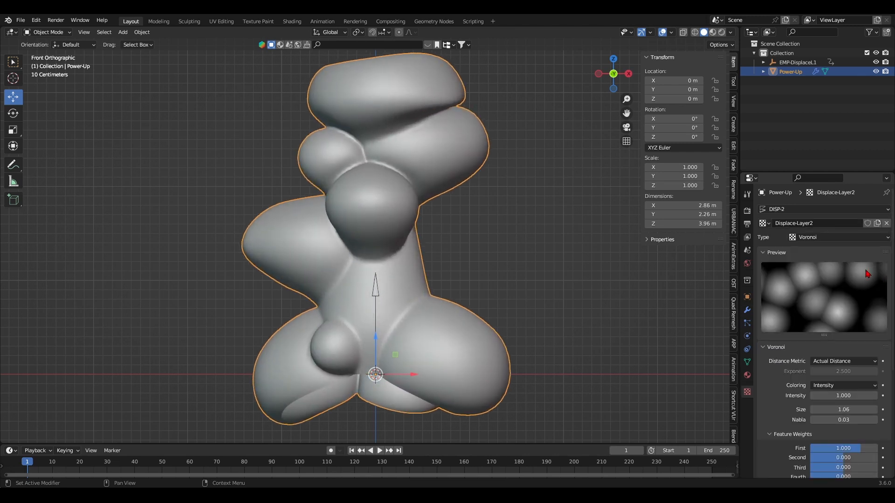
pyautogui.click(825, 209)
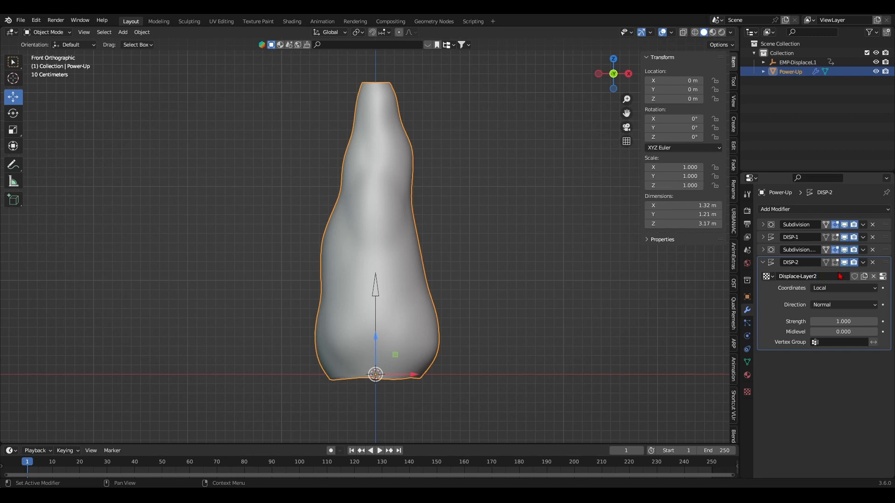
pyautogui.click(831, 237)
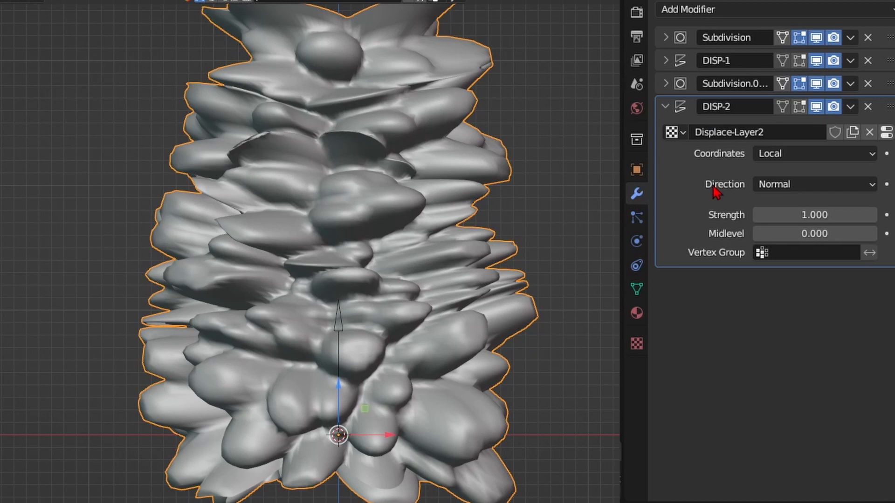
pyautogui.click(665, 84)
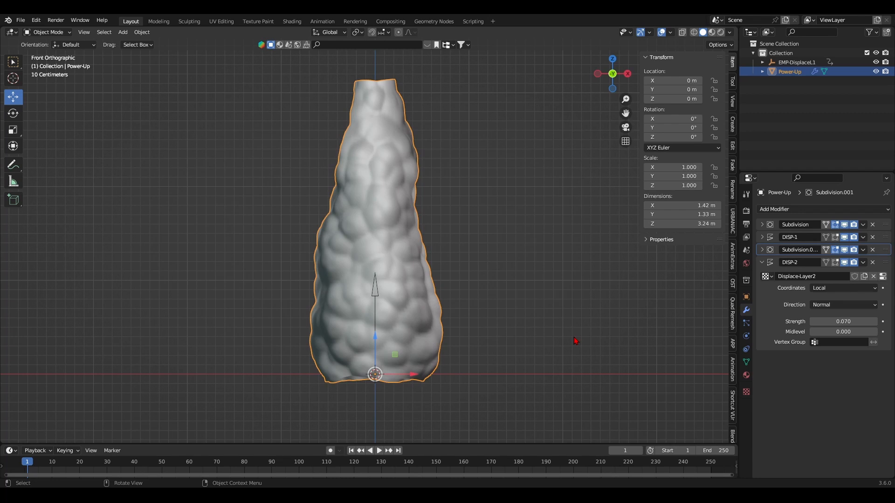
pyautogui.click(379, 450)
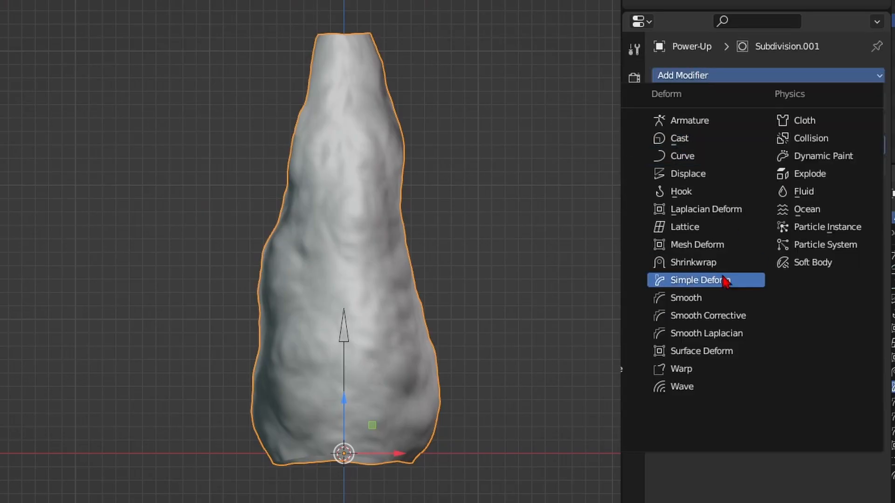
# Add a Simple Deform twist and rename the duplicated empty to EMP-DisplaceL2.
pyautogui.click(701, 280)
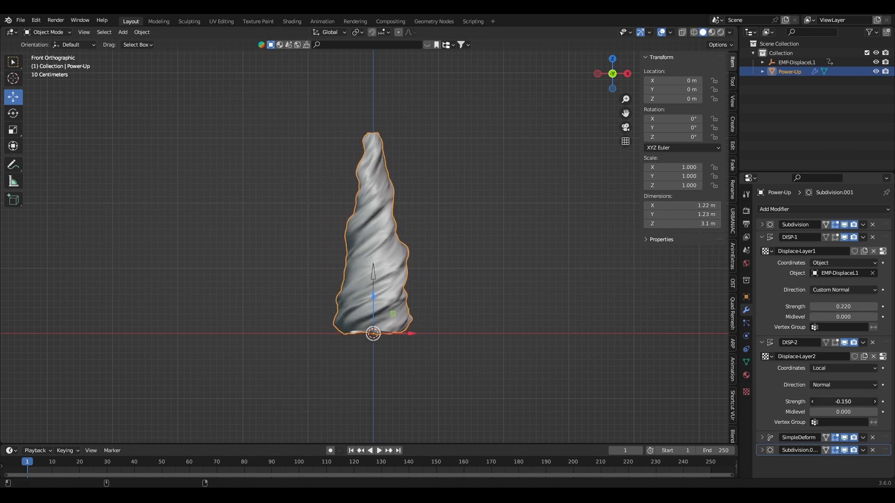
pyautogui.click(379, 450)
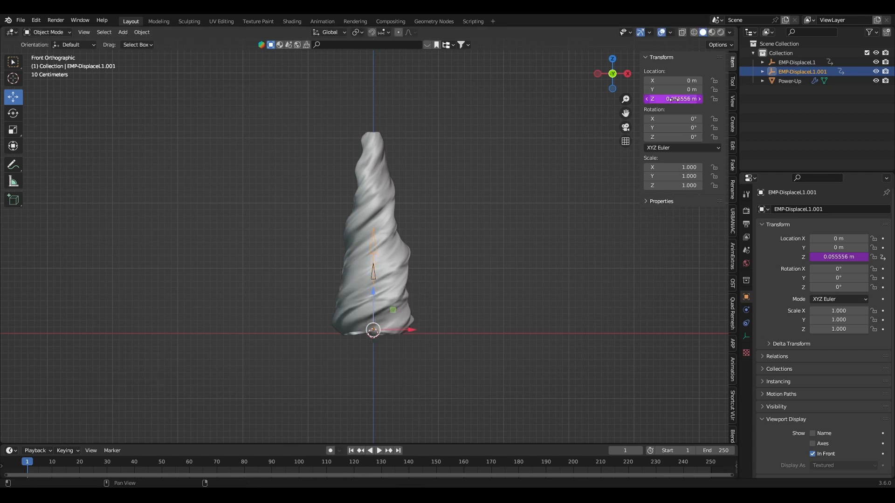
pyautogui.doubleClick(802, 71)
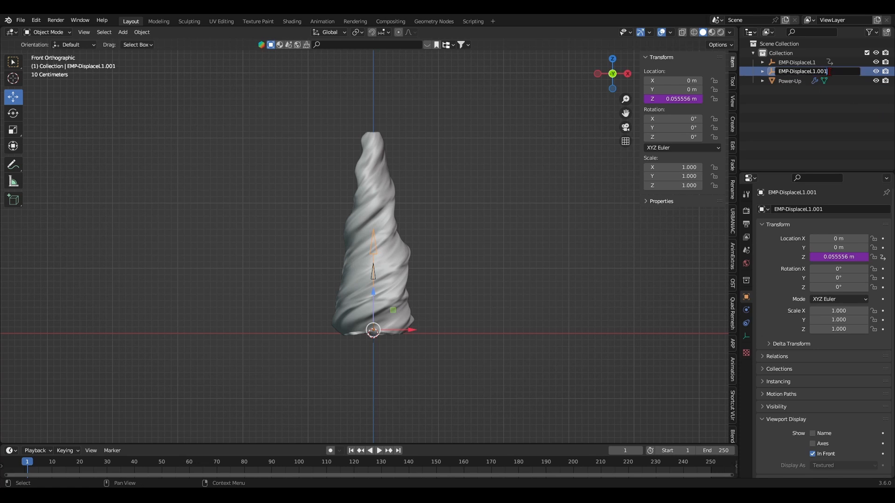
pyautogui.click(789, 80)
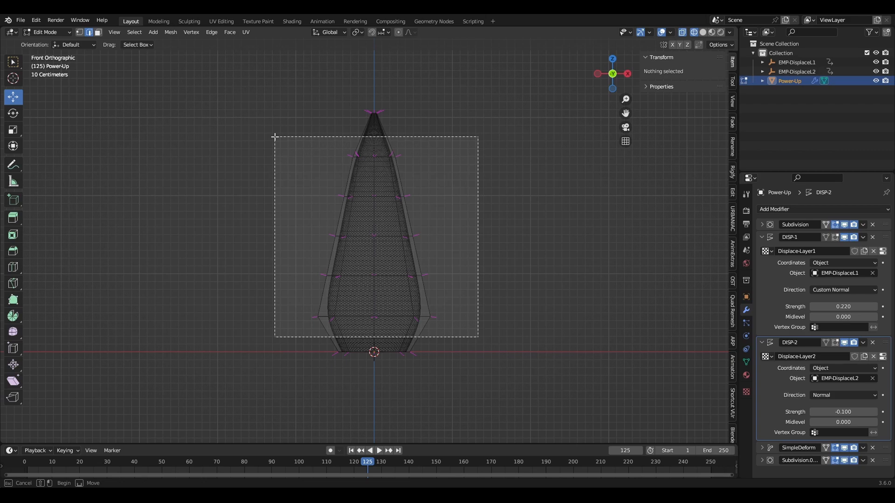
# Box-select the mesh's middle rings and assign them to the vertex group.
pyautogui.moveTo(275, 137); pyautogui.dragTo(478, 337)
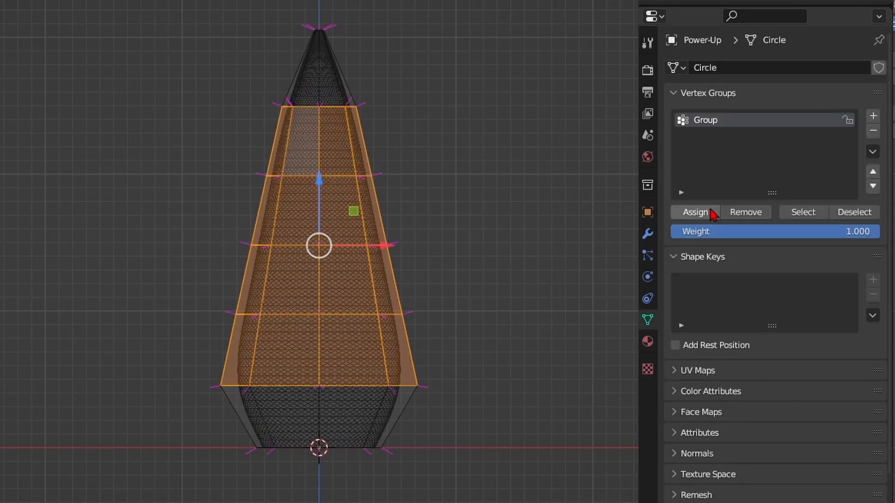
pyautogui.click(647, 233)
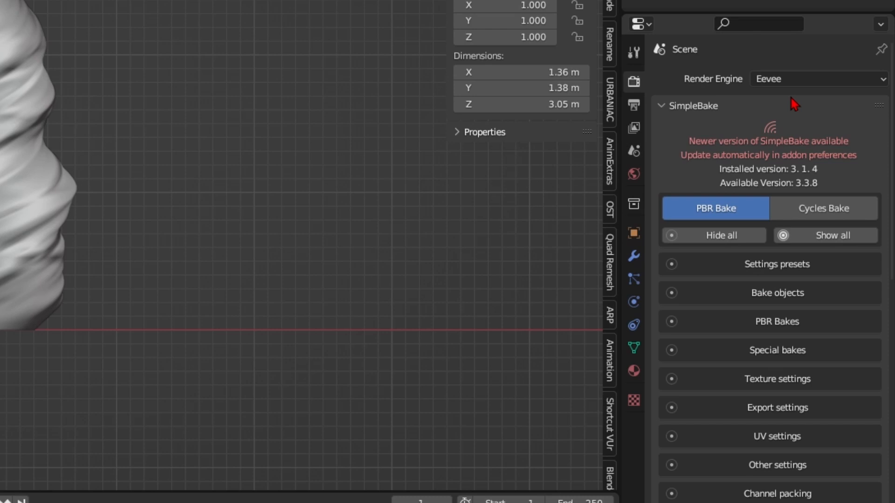
# Collapse the baking add-on panel and enable Screen Space Reflections.
pyautogui.click(633, 231)
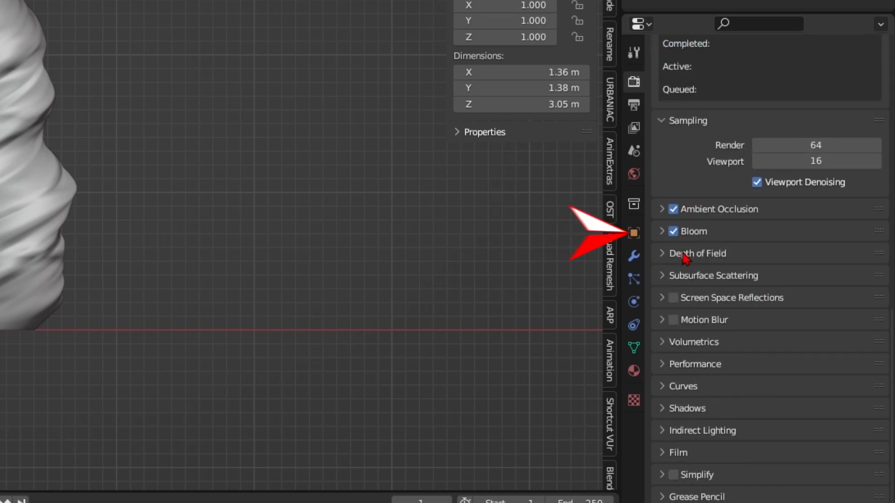
pyautogui.click(673, 298)
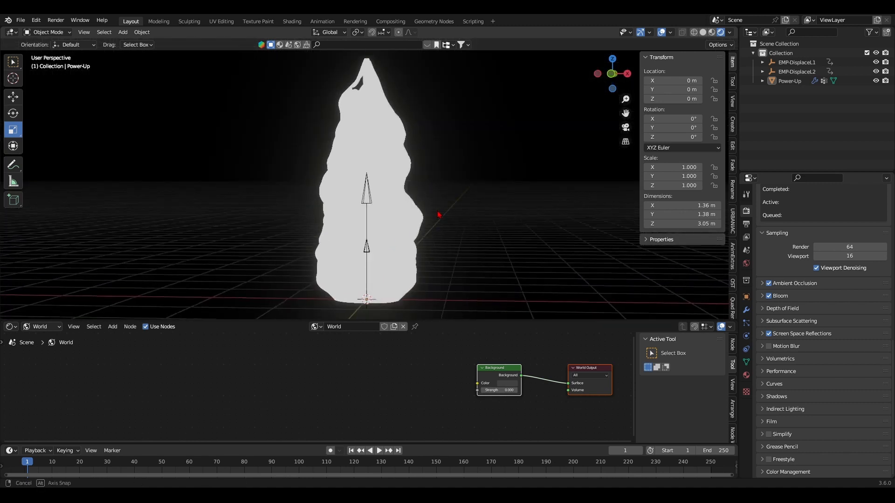
# Build a Layer Weight-driven color ramp on Power-Up with a yellow emission colour.
pyautogui.click(40, 326)
pyautogui.write('lay')
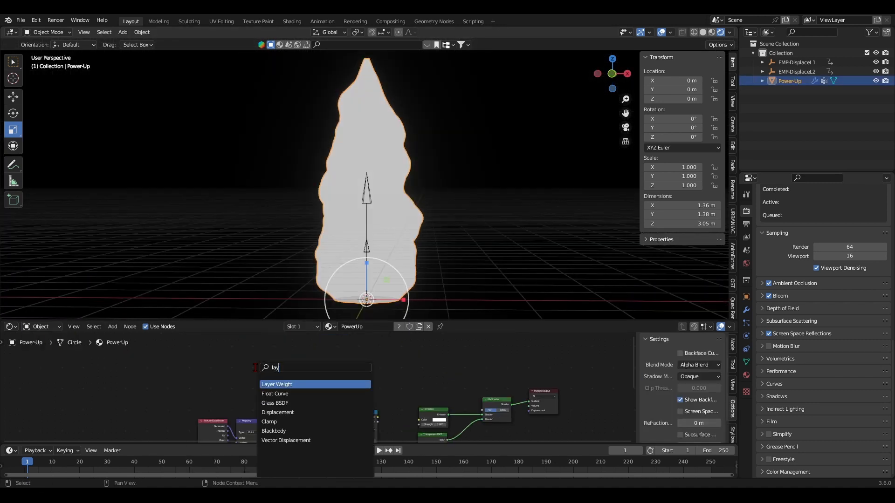
pyautogui.click(276, 384)
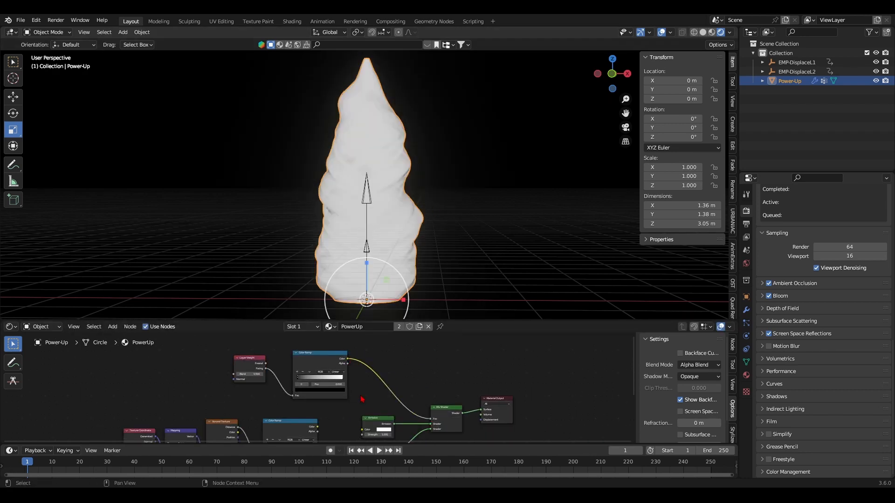
pyautogui.moveTo(325, 376); pyautogui.dragTo(331, 376)
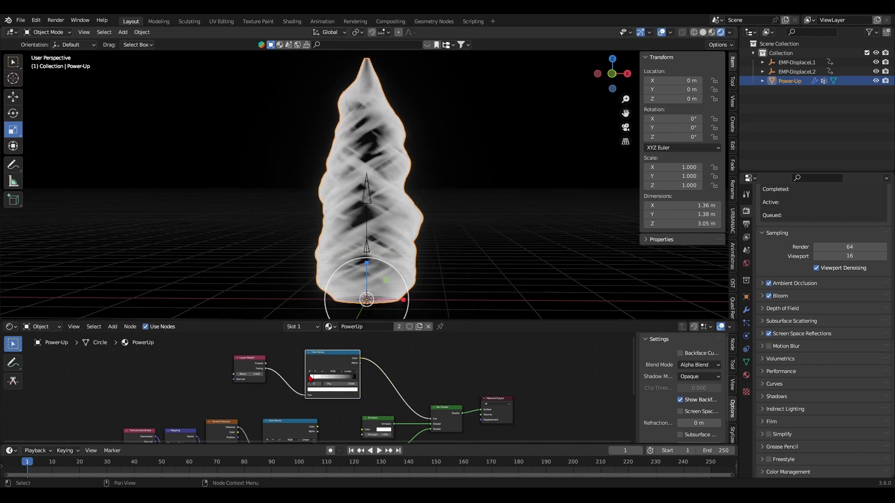
pyautogui.press('KP_1')
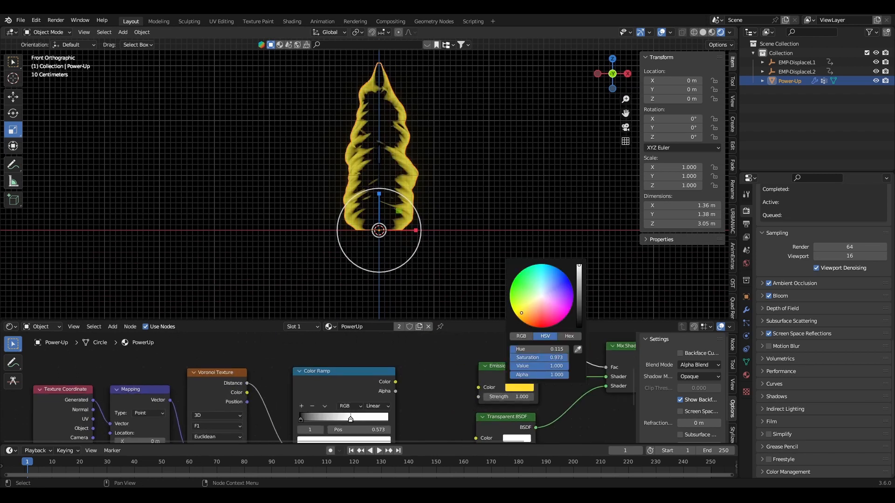
pyautogui.click(379, 450)
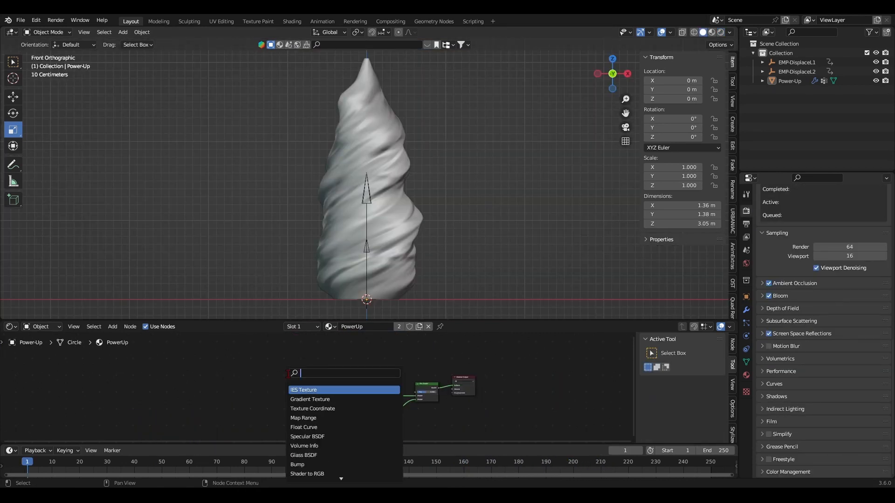
# Add a mapped Voronoi texture, preview the color ramp, and set Constant interpolation.
pyautogui.click(302, 390)
pyautogui.write('c')
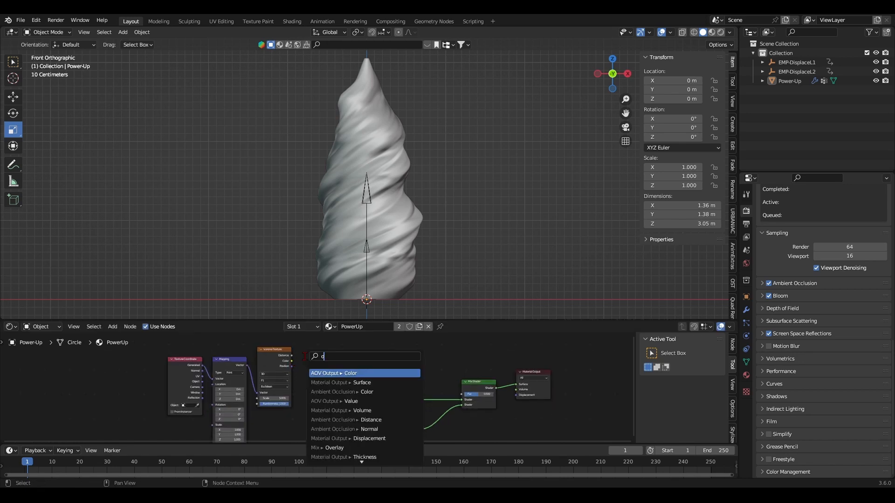
pyautogui.press('ctrl+t')
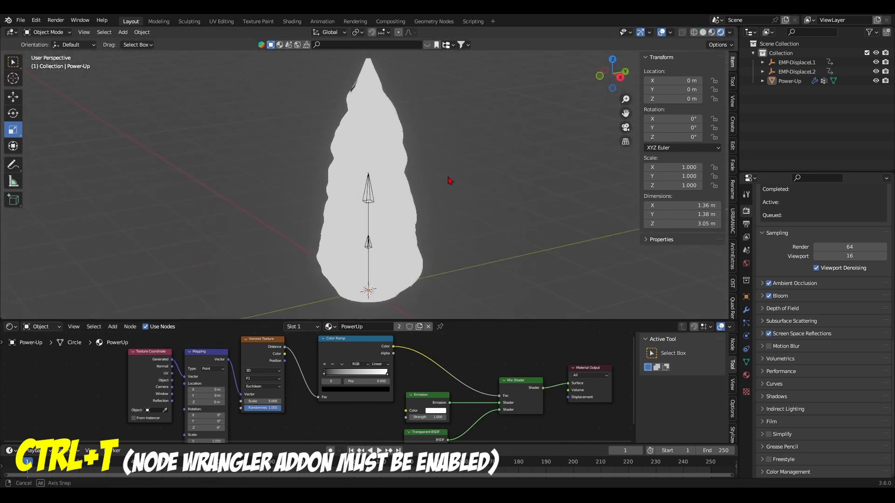
pyautogui.click(612, 73)
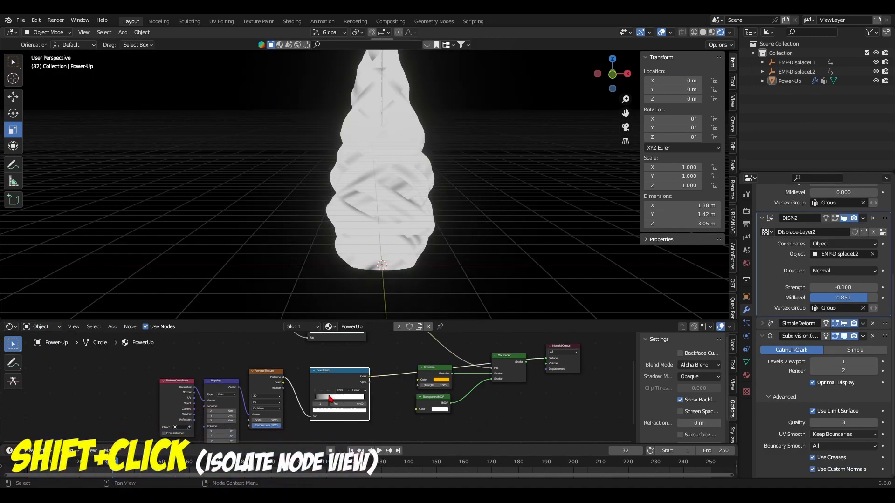
pyautogui.click(376, 391)
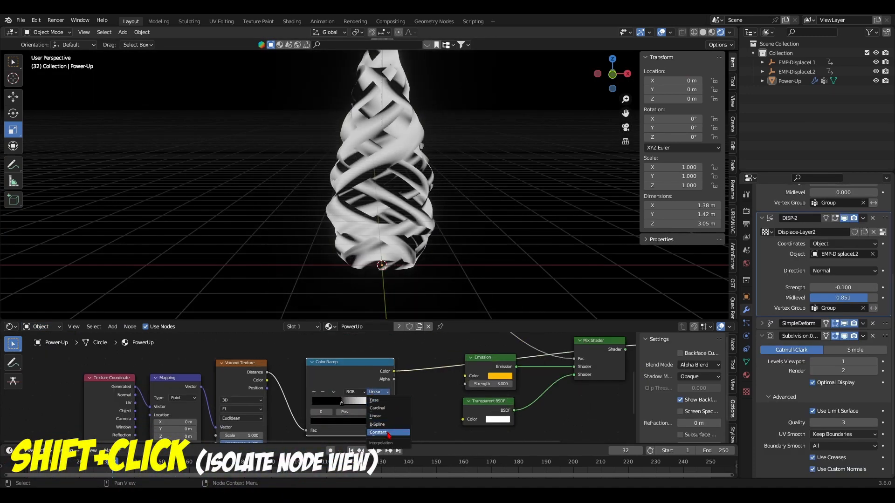
pyautogui.click(377, 432)
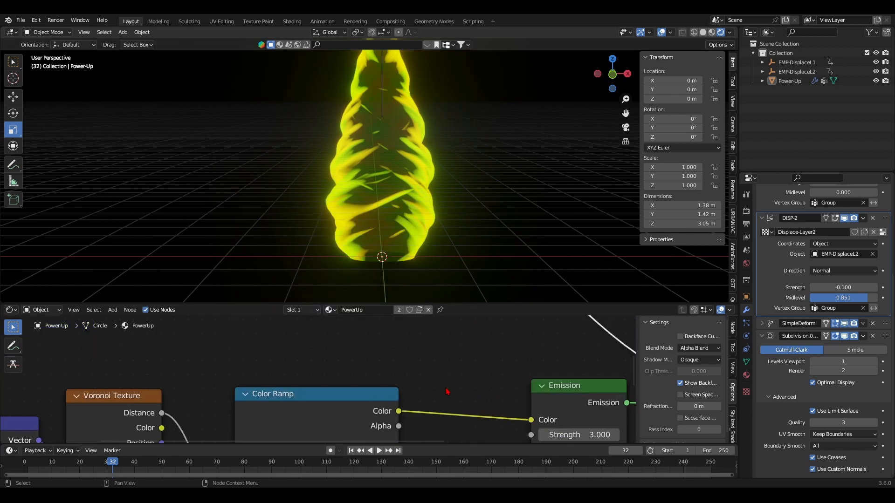
# Make the aura's facing ramp Constant, narrow its rim stop, and set emission strength to 3.
pyautogui.click(363, 354)
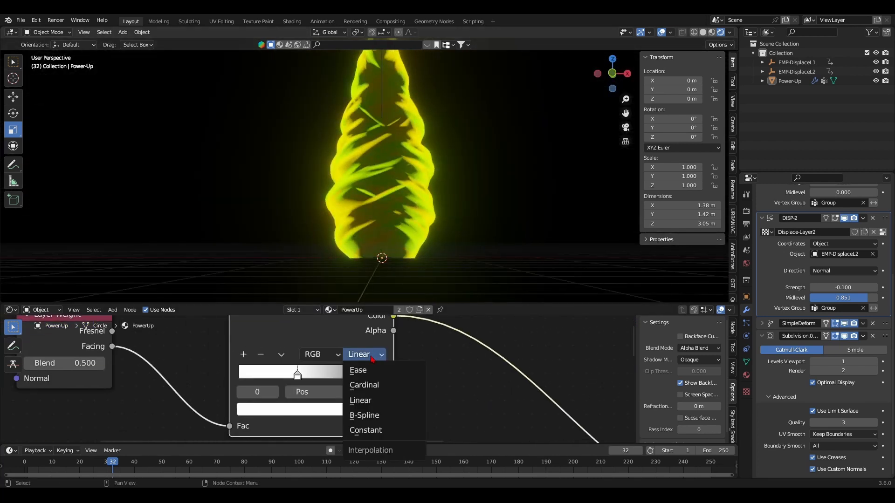
pyautogui.click(366, 429)
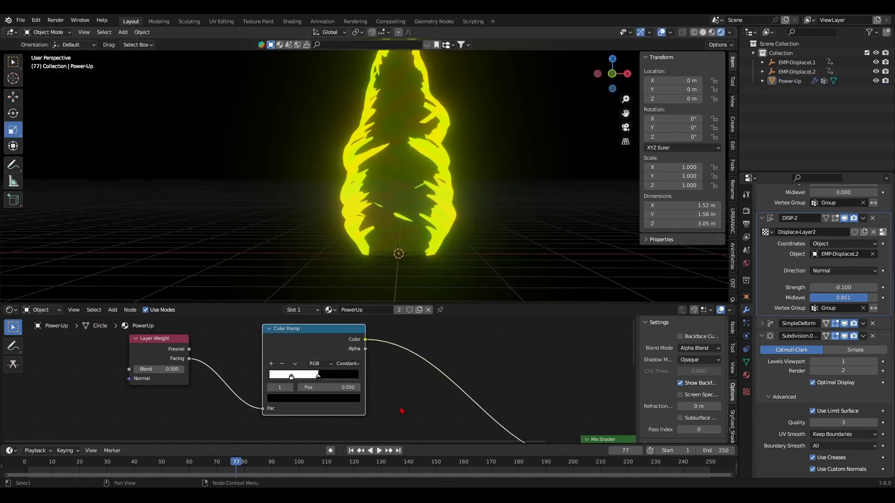
pyautogui.moveTo(318, 375); pyautogui.dragTo(342, 375)
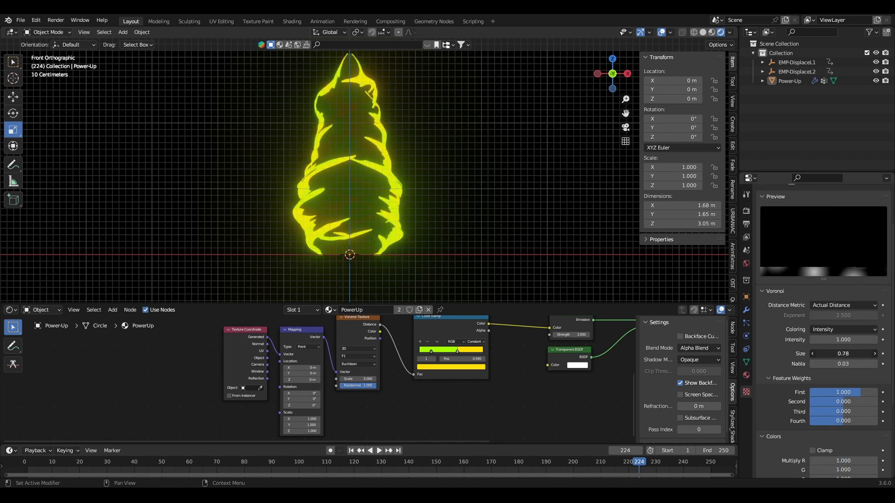
pyautogui.moveTo(827, 354); pyautogui.dragTo(850, 353)
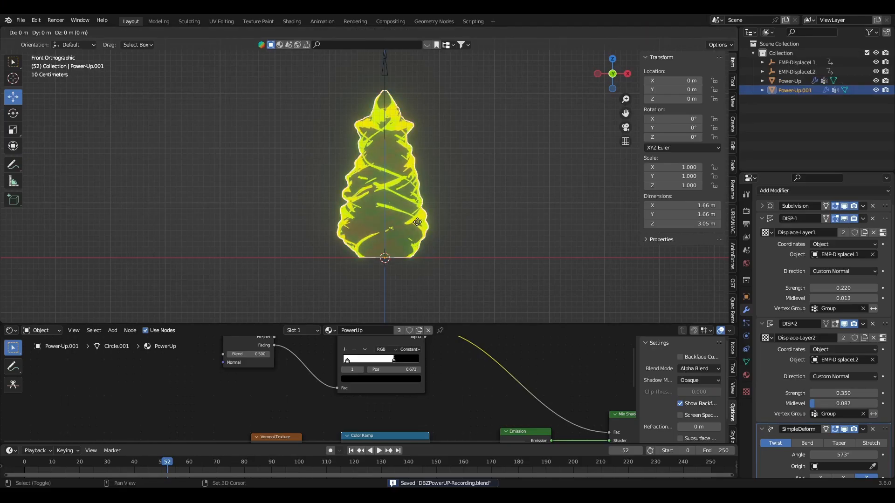
# Give the duplicated aura a Sparks material: Voronoi texture into a Constant colour ramp.
pyautogui.press('Tab')
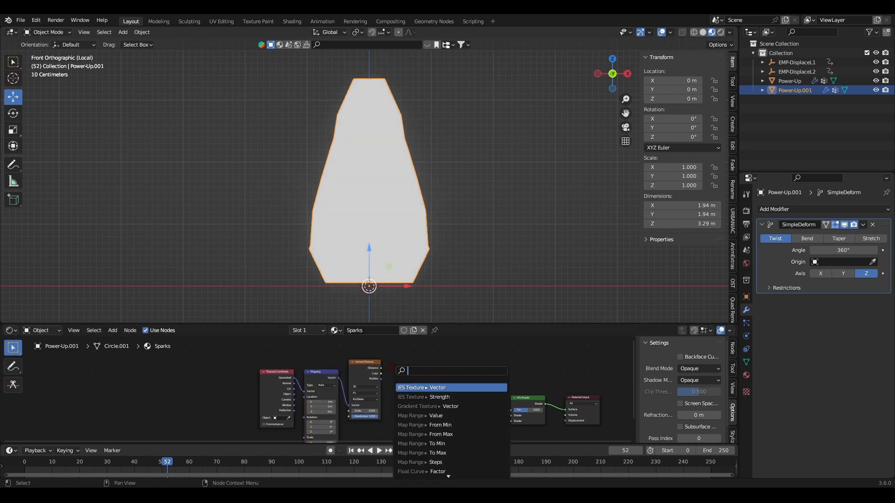
pyautogui.press('ctrl+t')
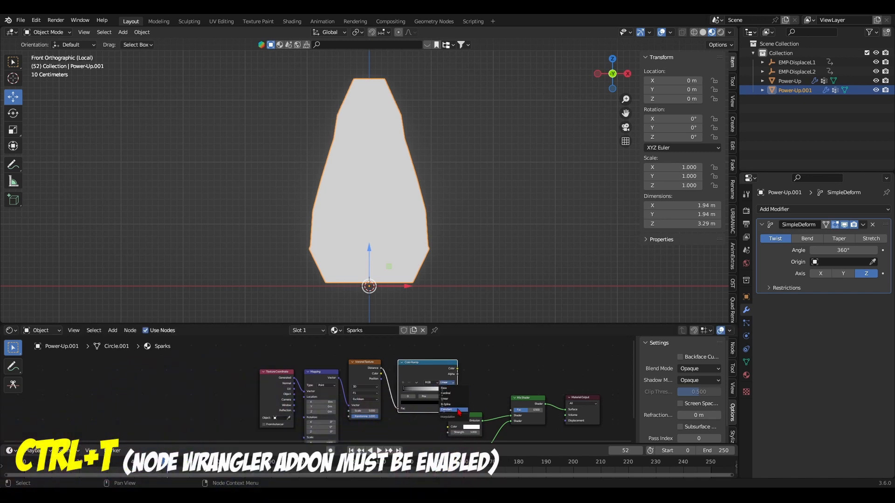
pyautogui.click(446, 410)
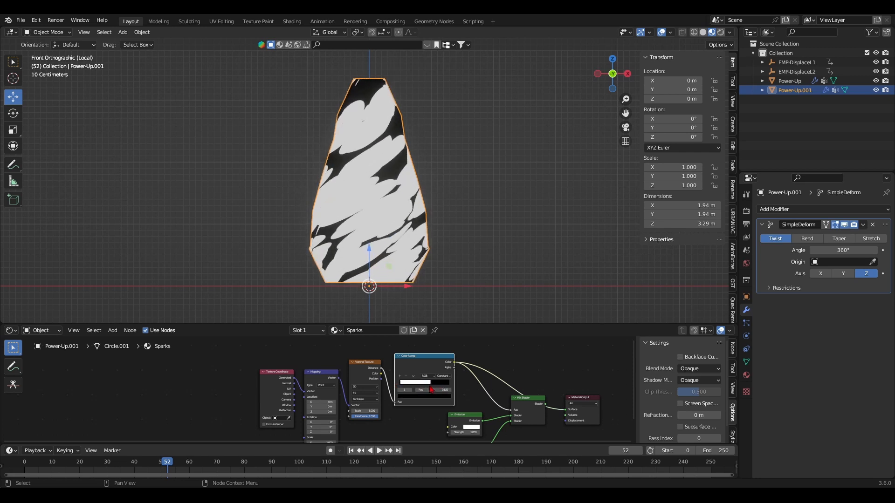
pyautogui.click(220, 21)
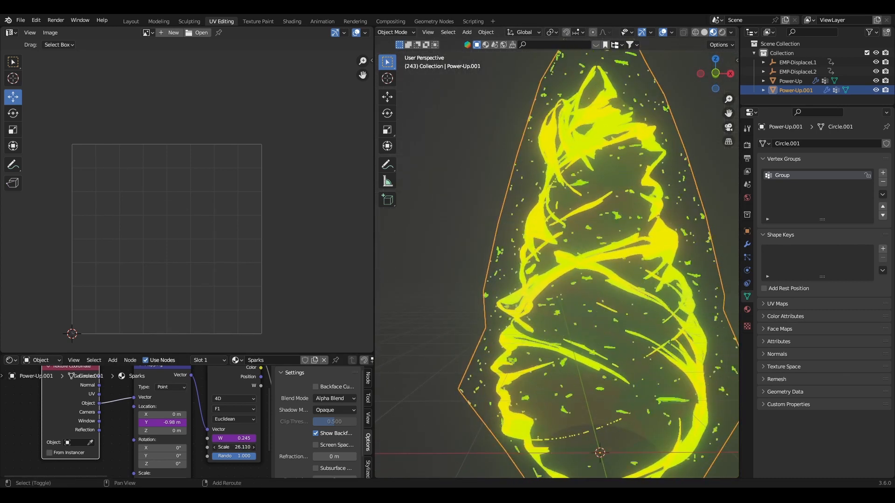
# Tune the spark Voronoi (4D, scale about 26) and tint its emission yellow-green.
pyautogui.click(130, 21)
pyautogui.write('45')
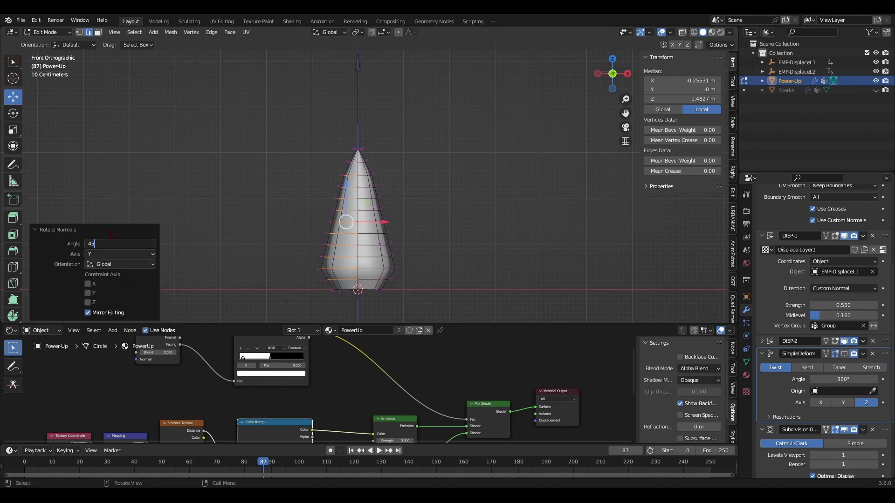
# Exit Edit Mode on Power-Up, cancelling the normal rotation.
pyautogui.press('Tab')
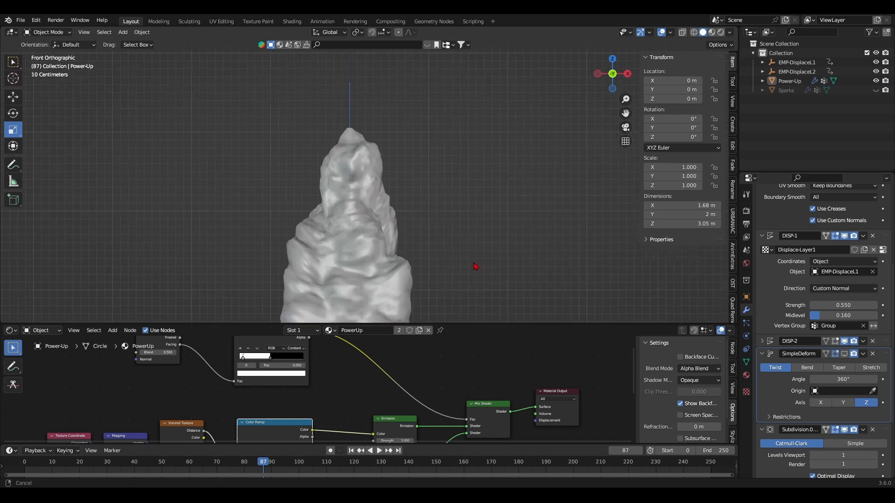